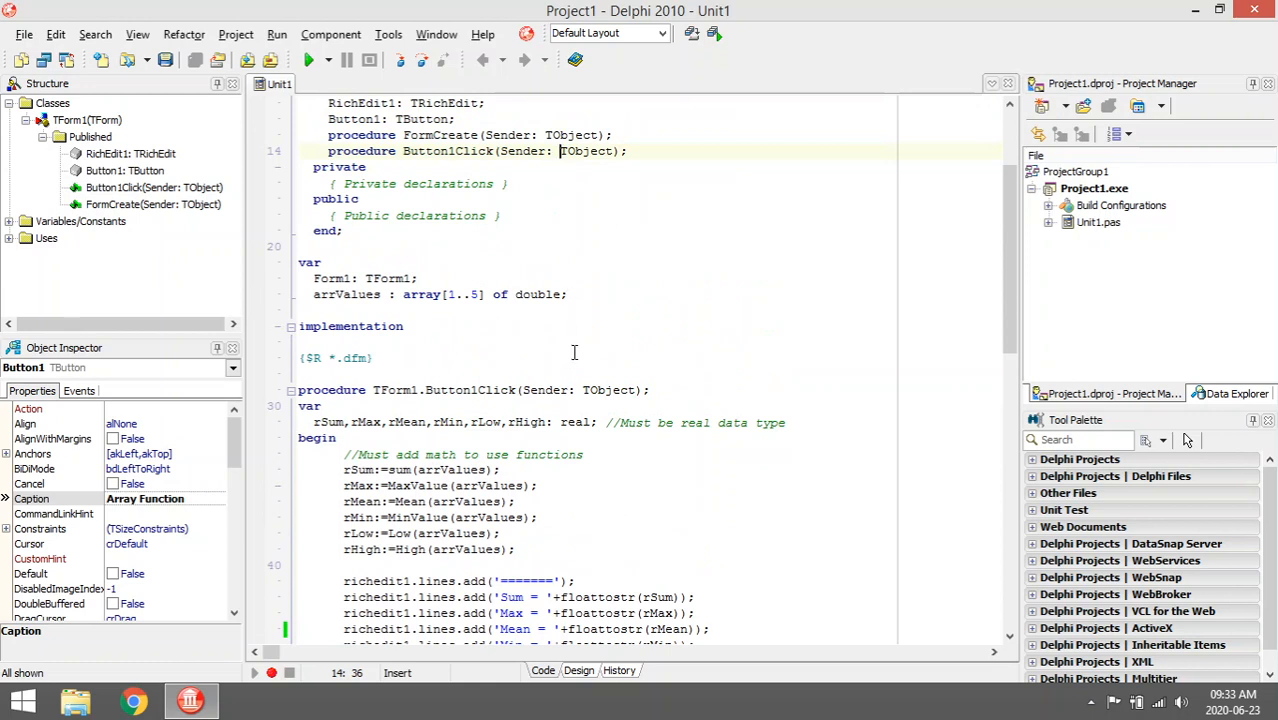
- Review the double array declaration and the FormCreate randomrange loop that adds values to the list
scroll("down", 3)
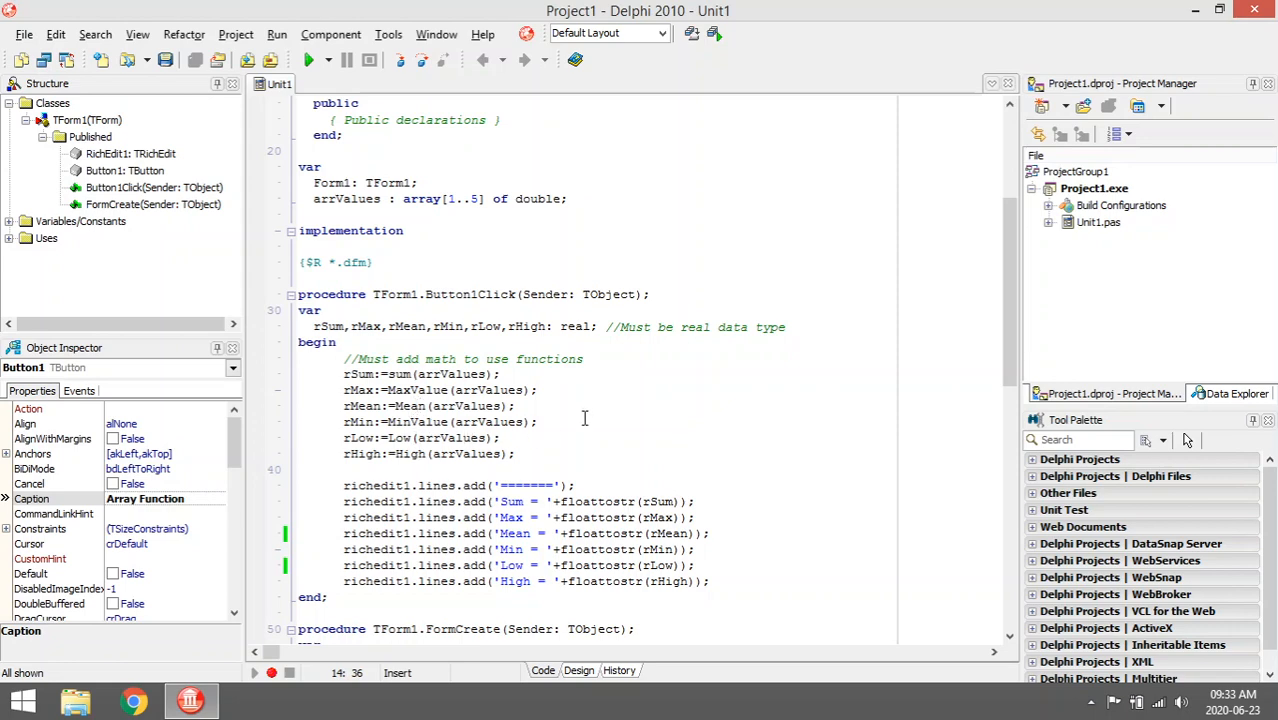
scroll("down", 3)
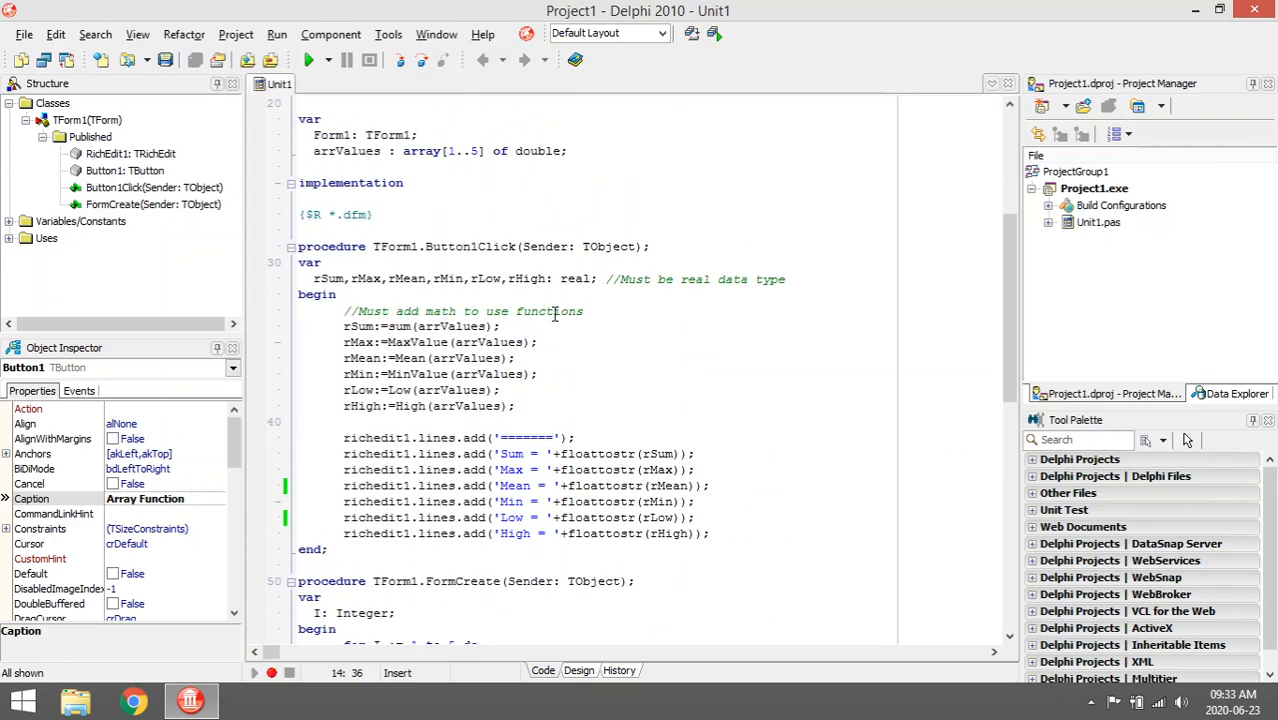
double_click(347, 151)
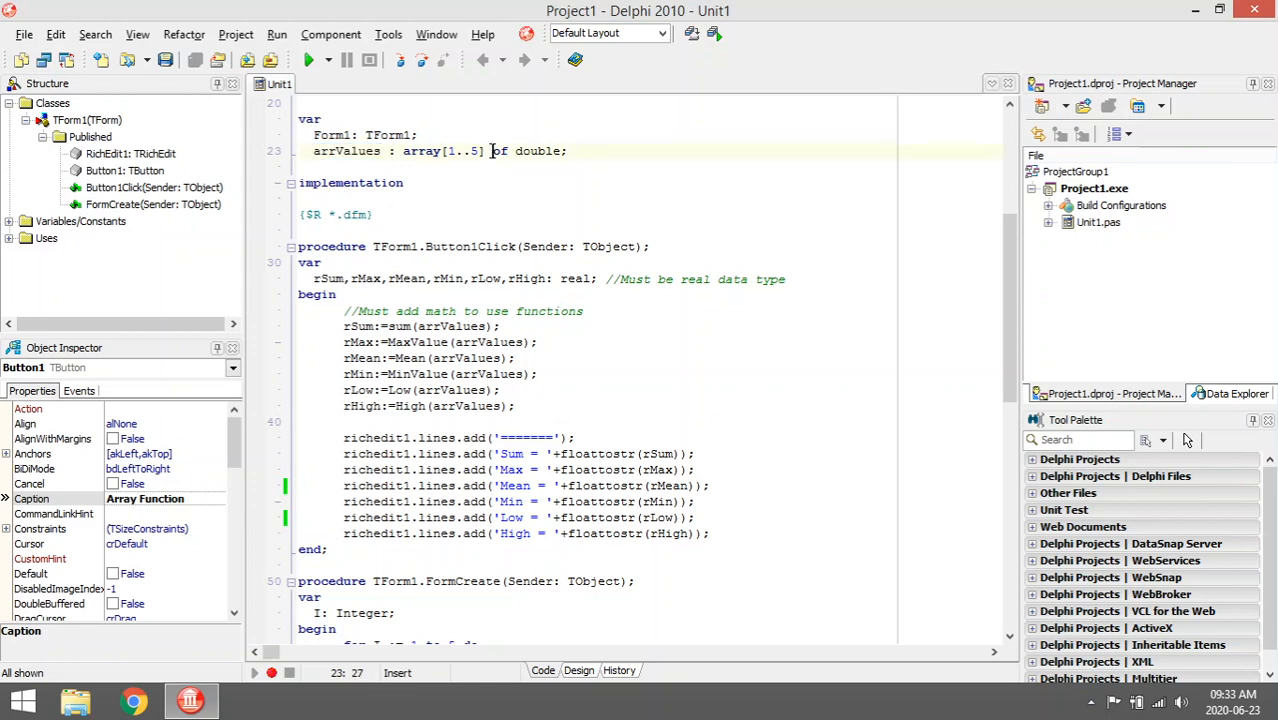
double_click(538, 151)
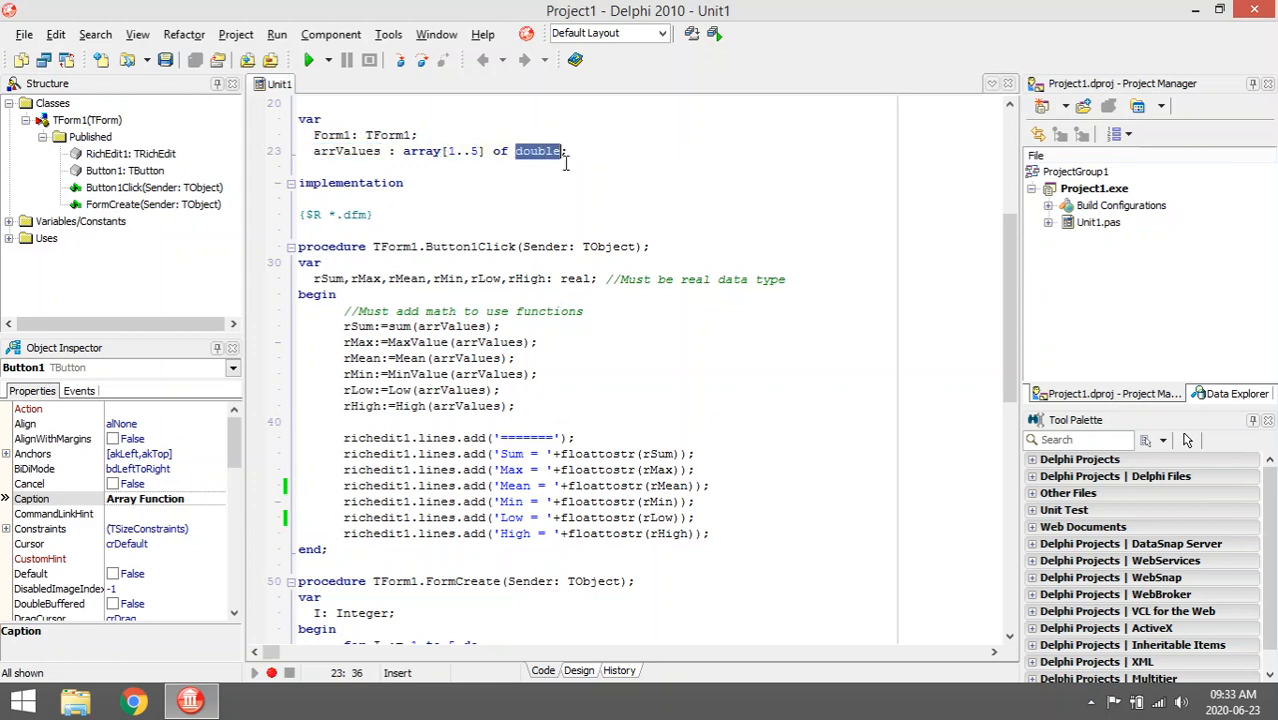
scroll("down", 3)
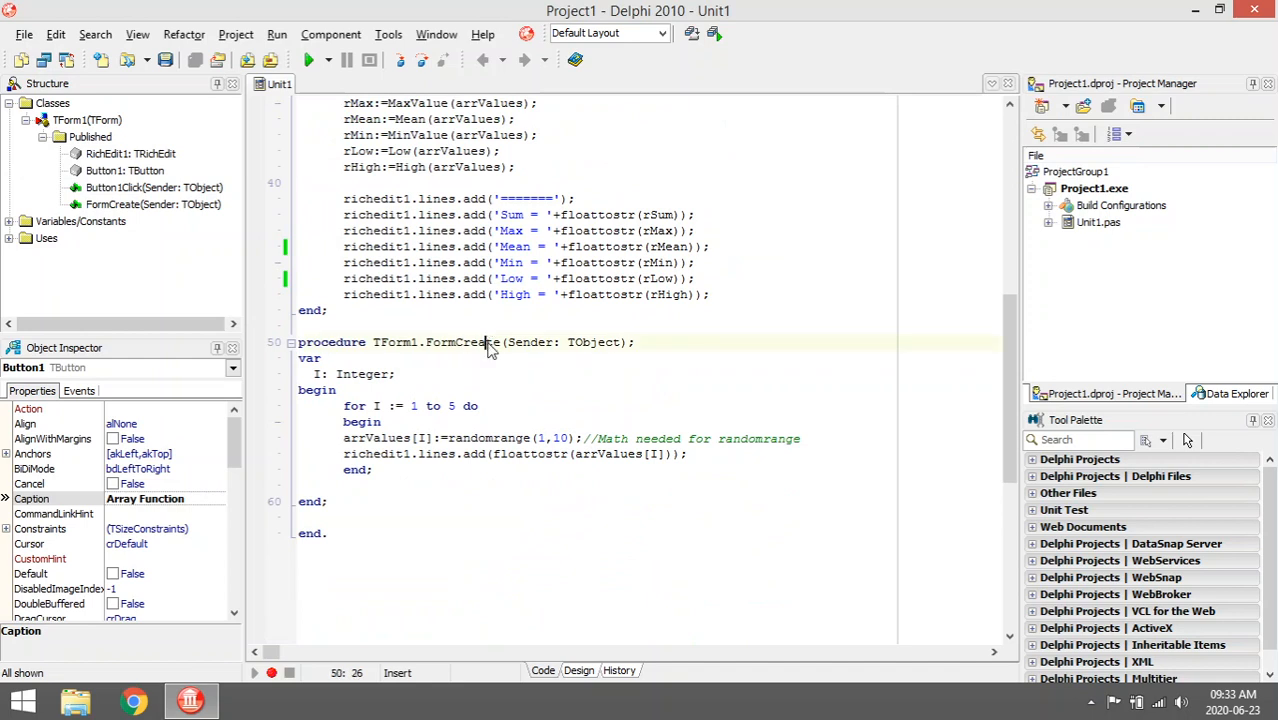
double_click(461, 342)
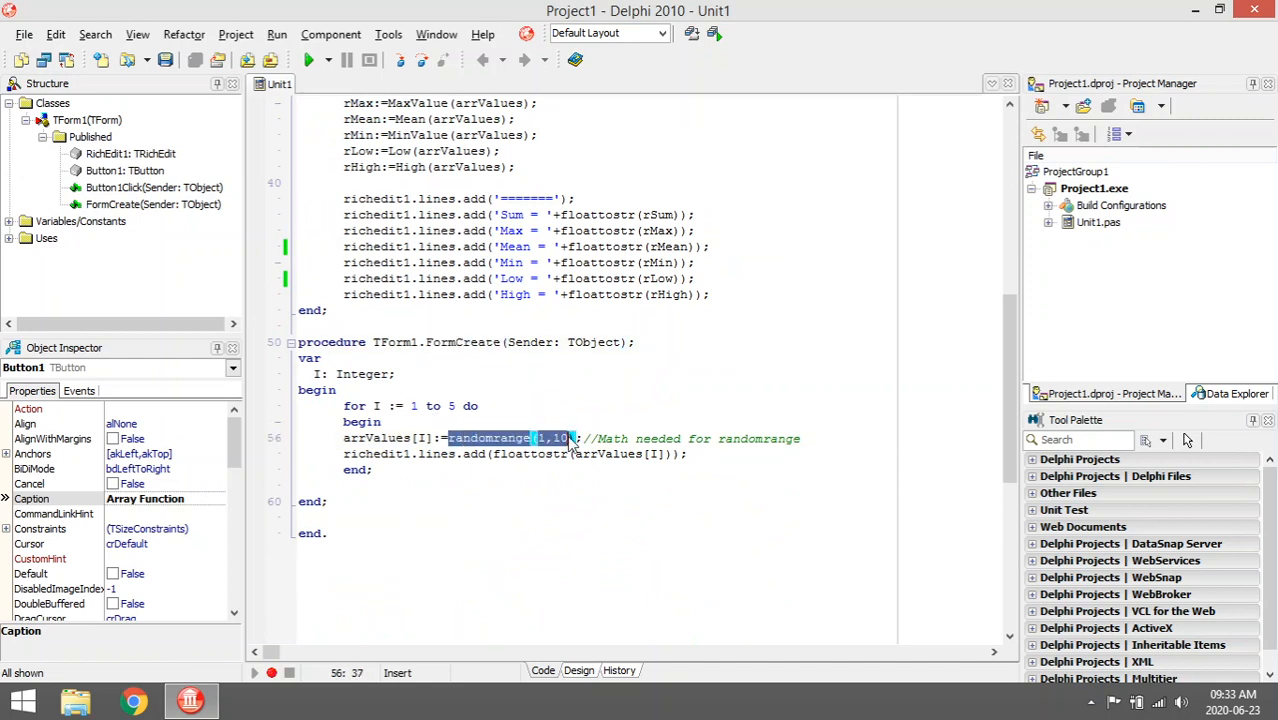
mouse_move(588, 494)
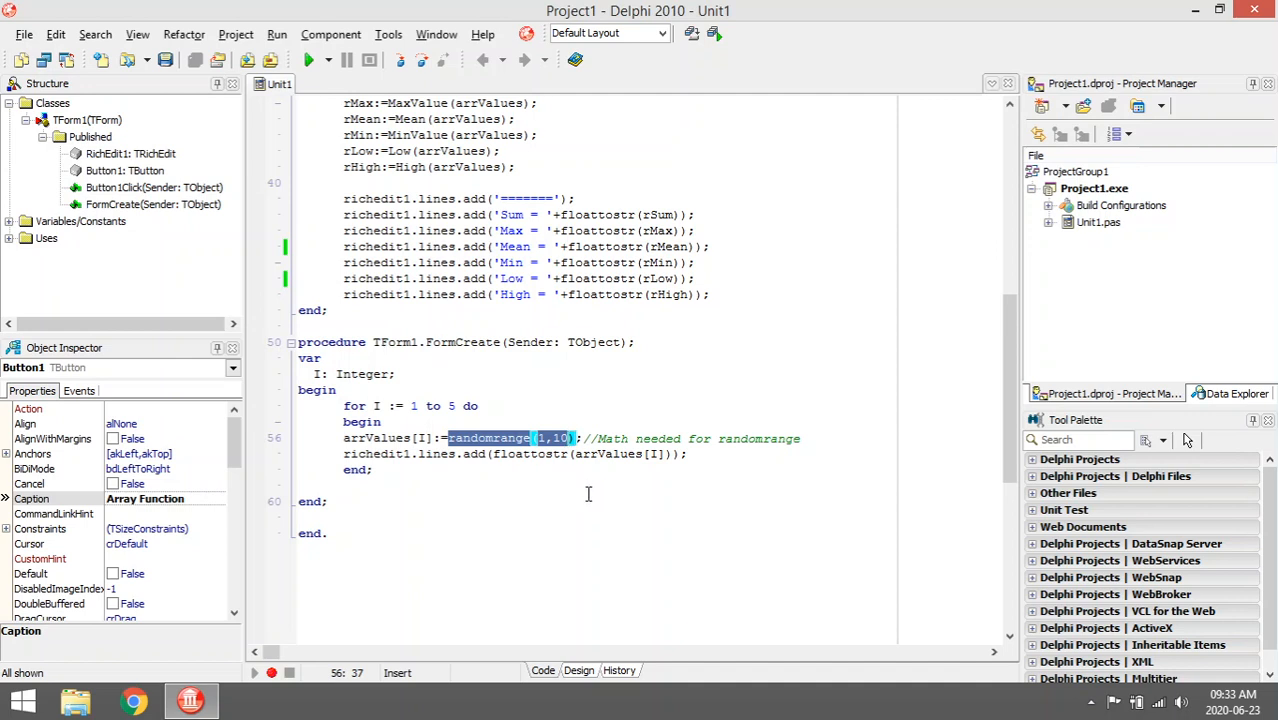
left_click(390, 438)
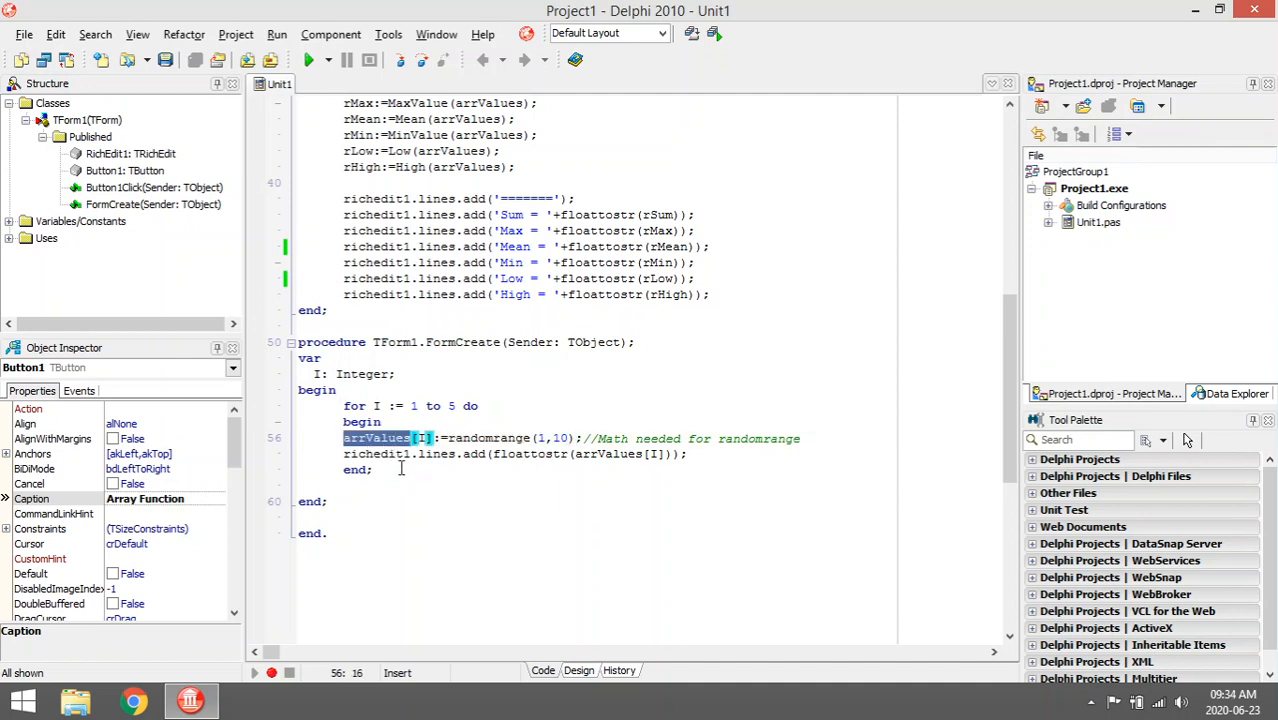
double_click(607, 454)
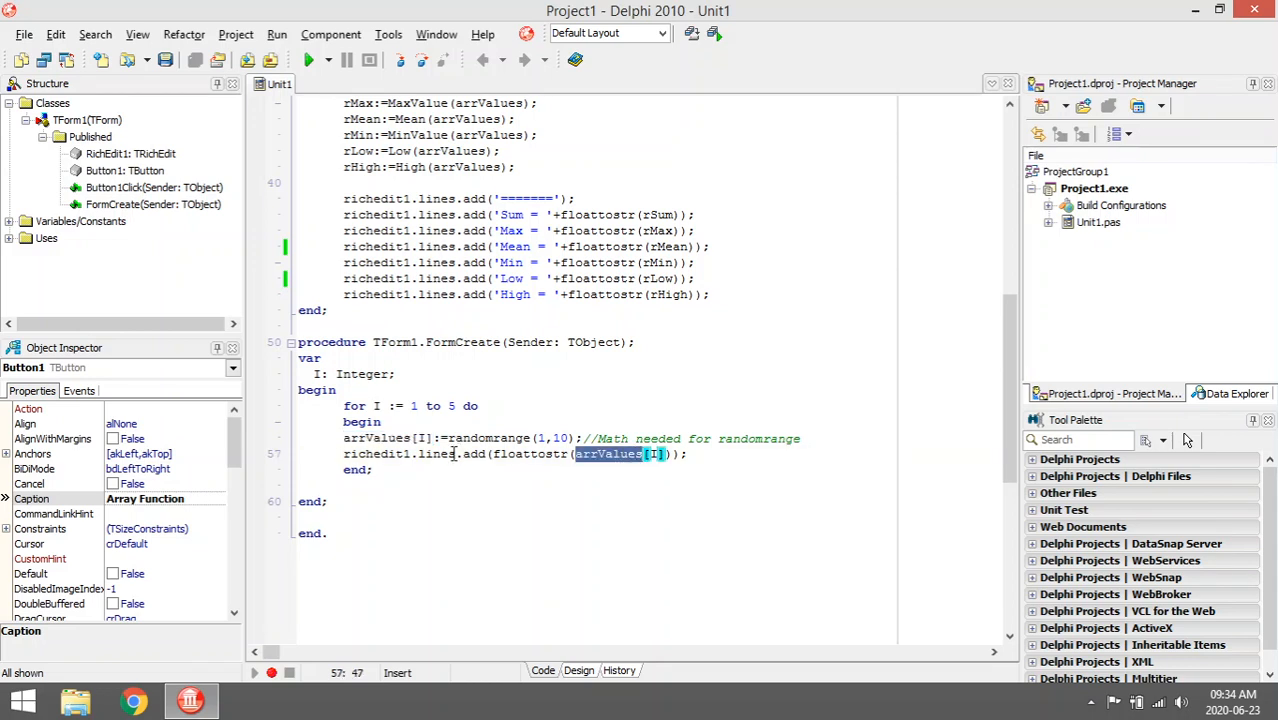
- Compile and run the program, check the five random numbers, then close Form1
left_click(312, 60)
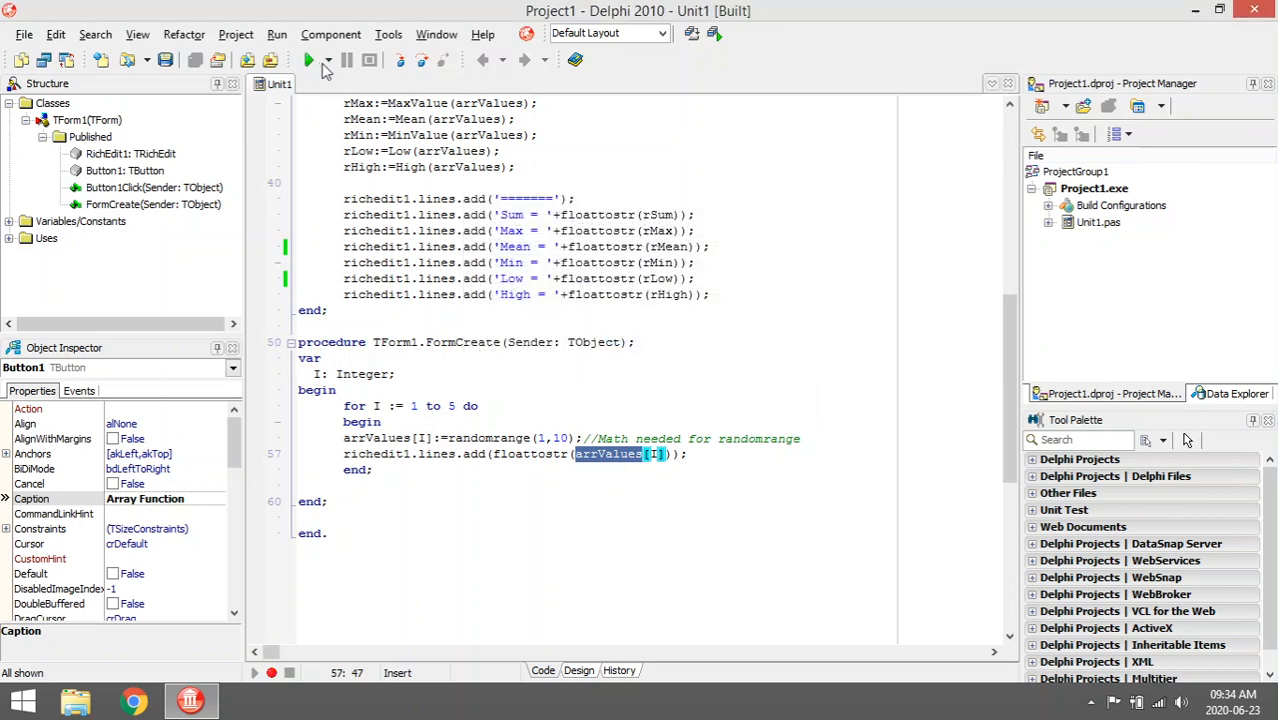
left_click(309, 60)
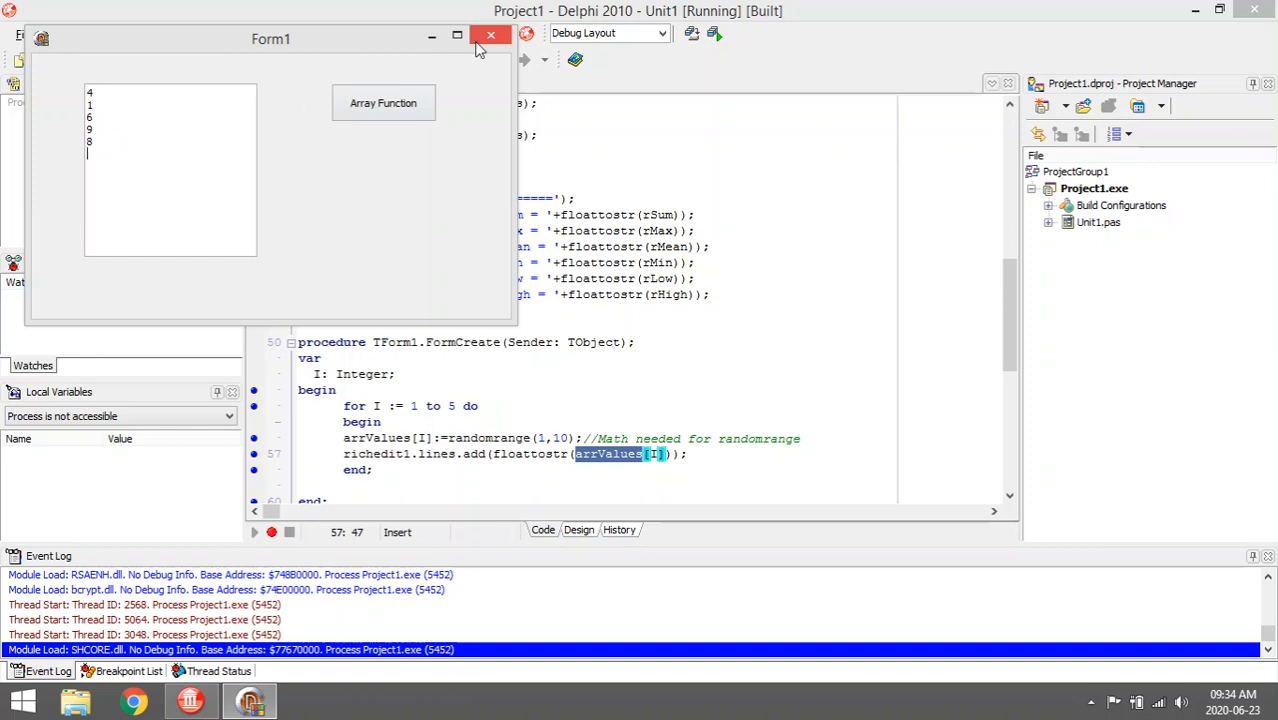
left_click(490, 35)
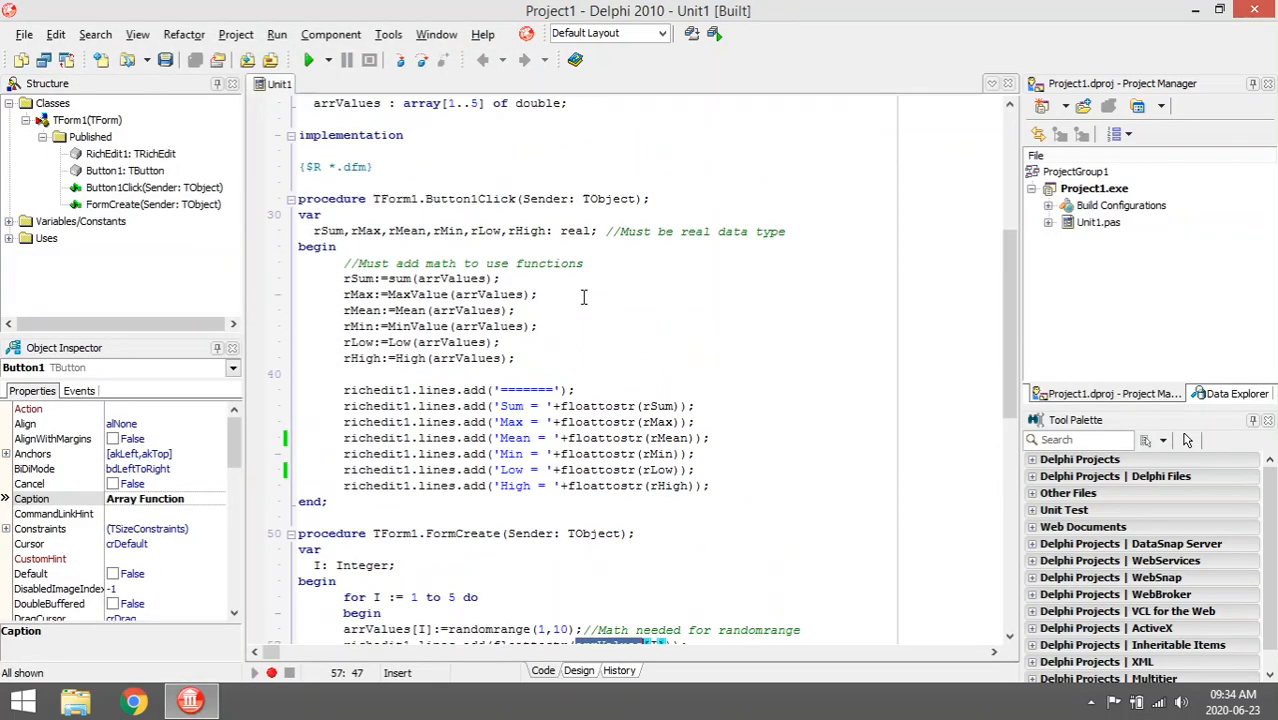
left_click(578, 670)
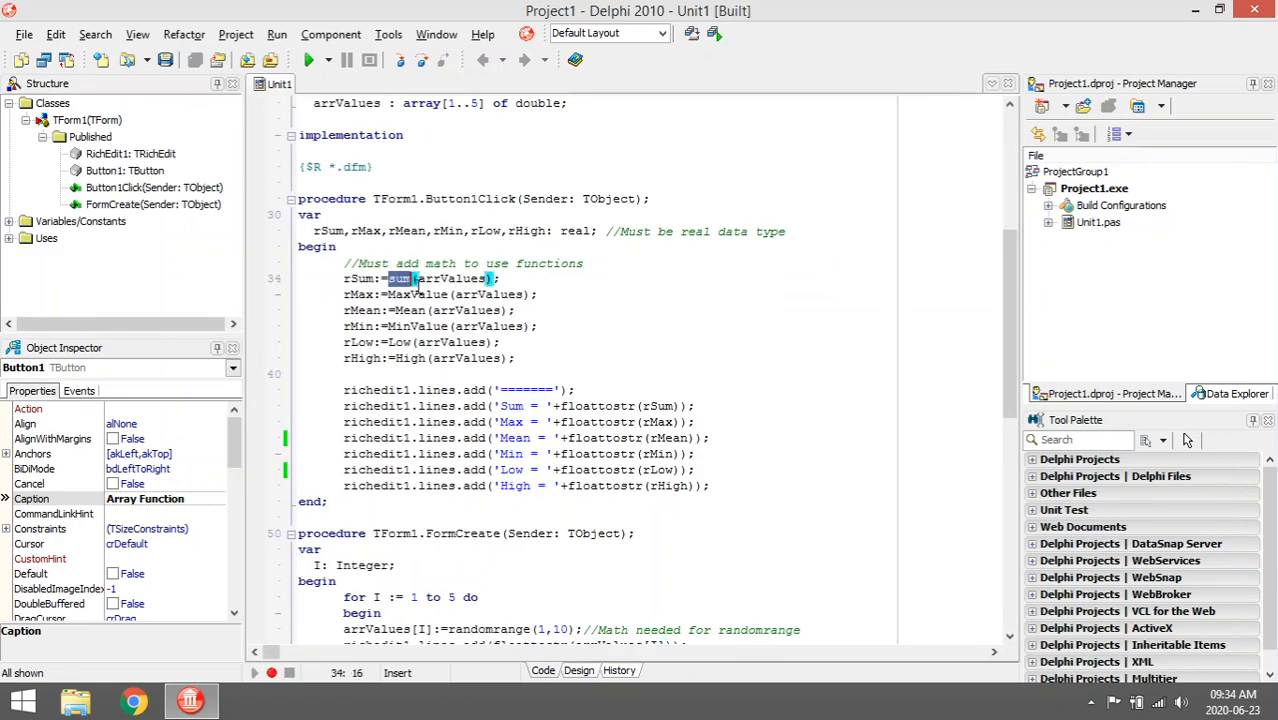
left_click(410, 310)
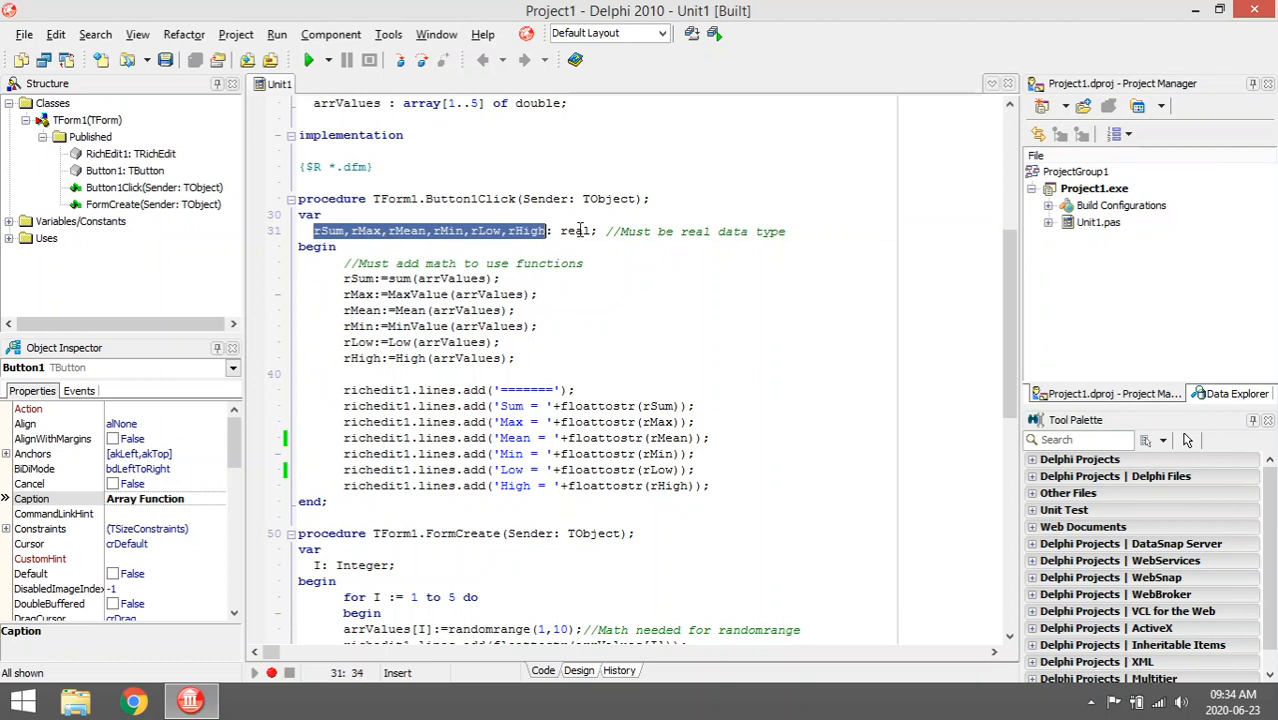
double_click(575, 231)
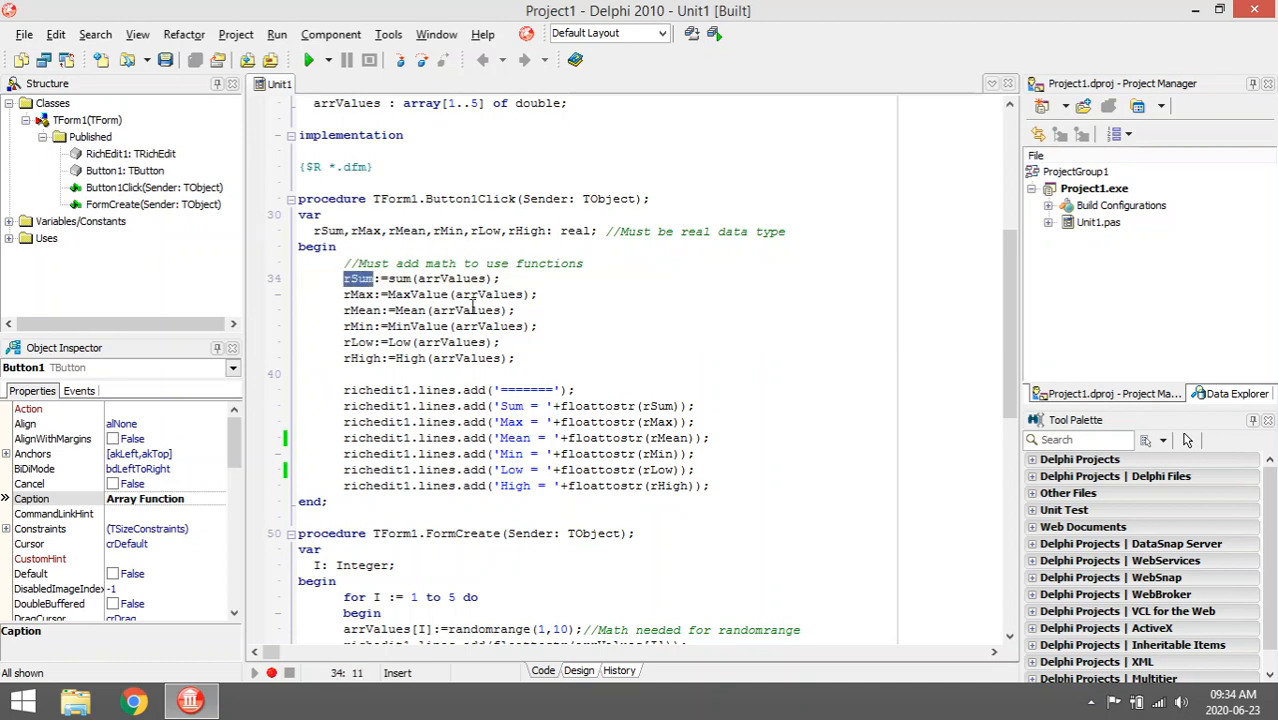
left_click(472, 310)
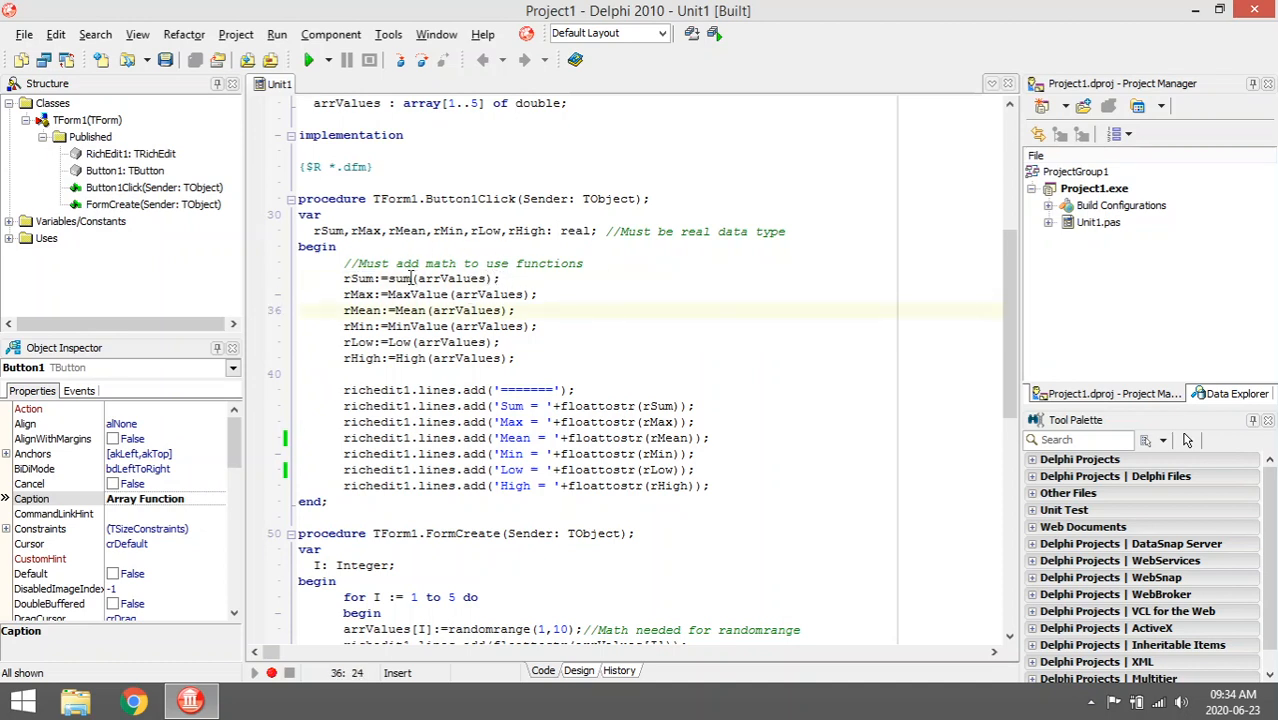
double_click(398, 278)
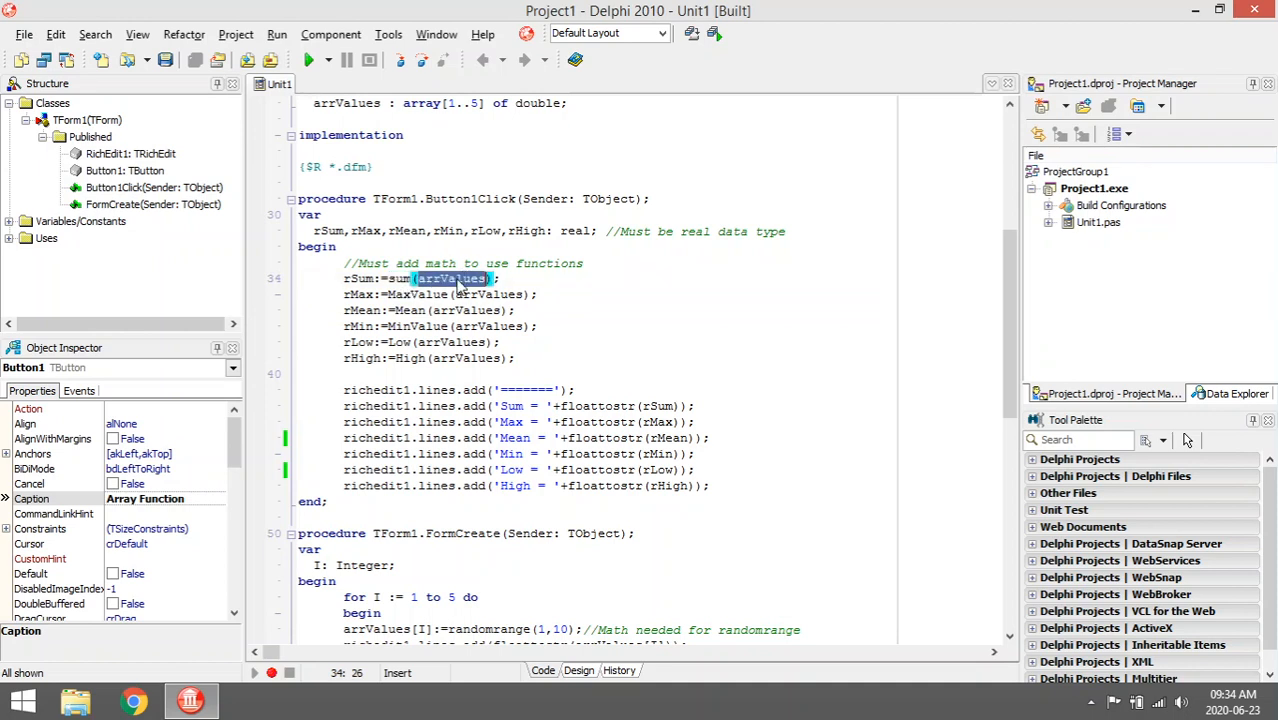
mouse_move(477, 289)
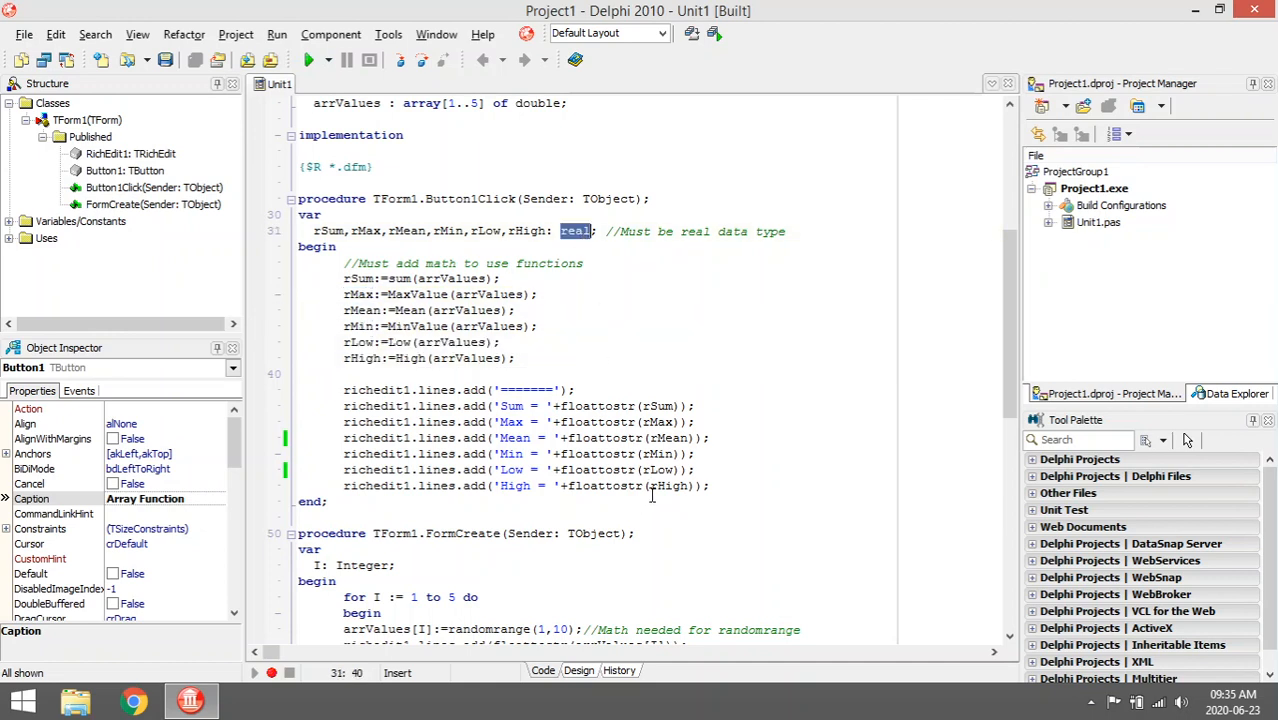
- Run the program again to see Sum 16, Max 5, Mean 3.2, Min 2, then close Form1
left_click(310, 60)
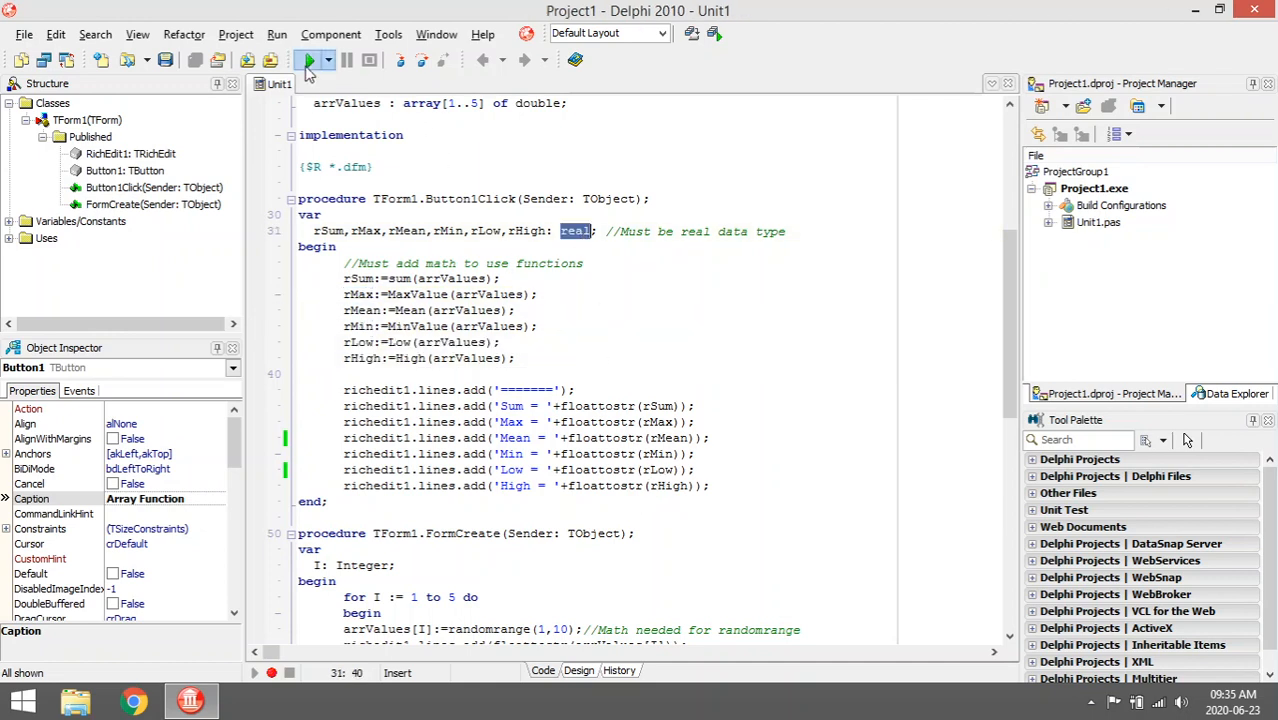
left_click(308, 60)
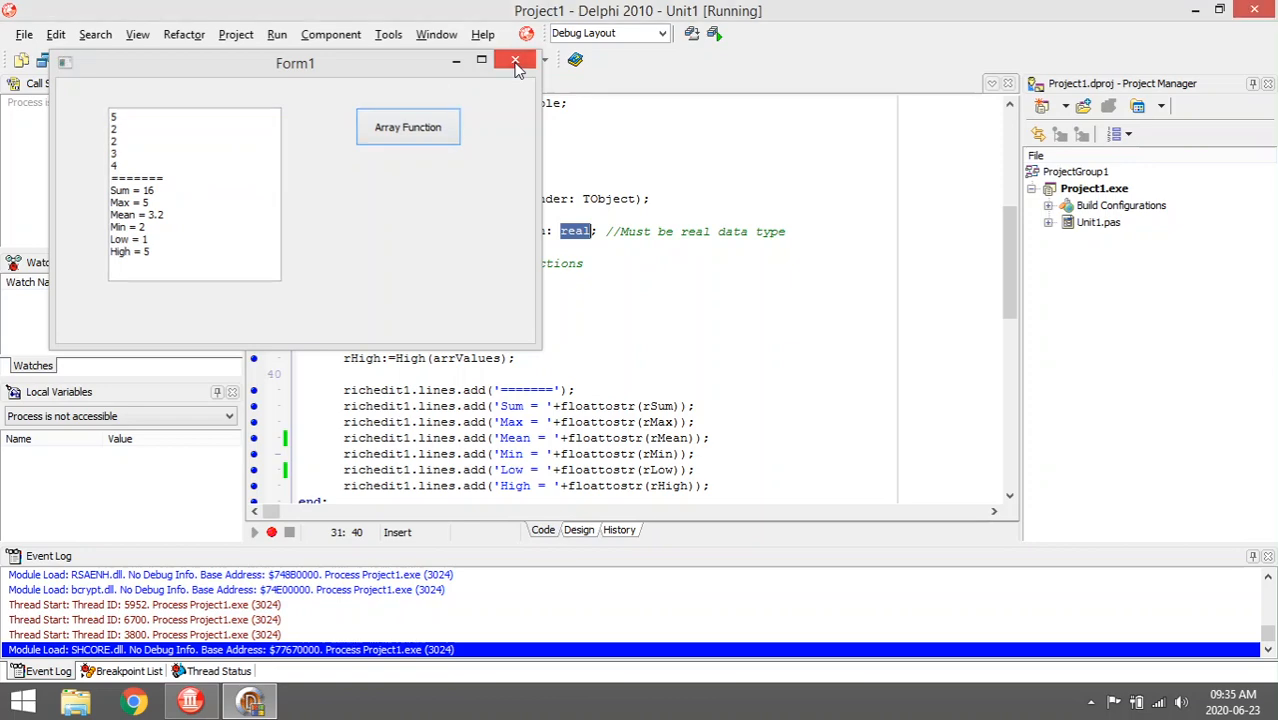
left_click(515, 61)
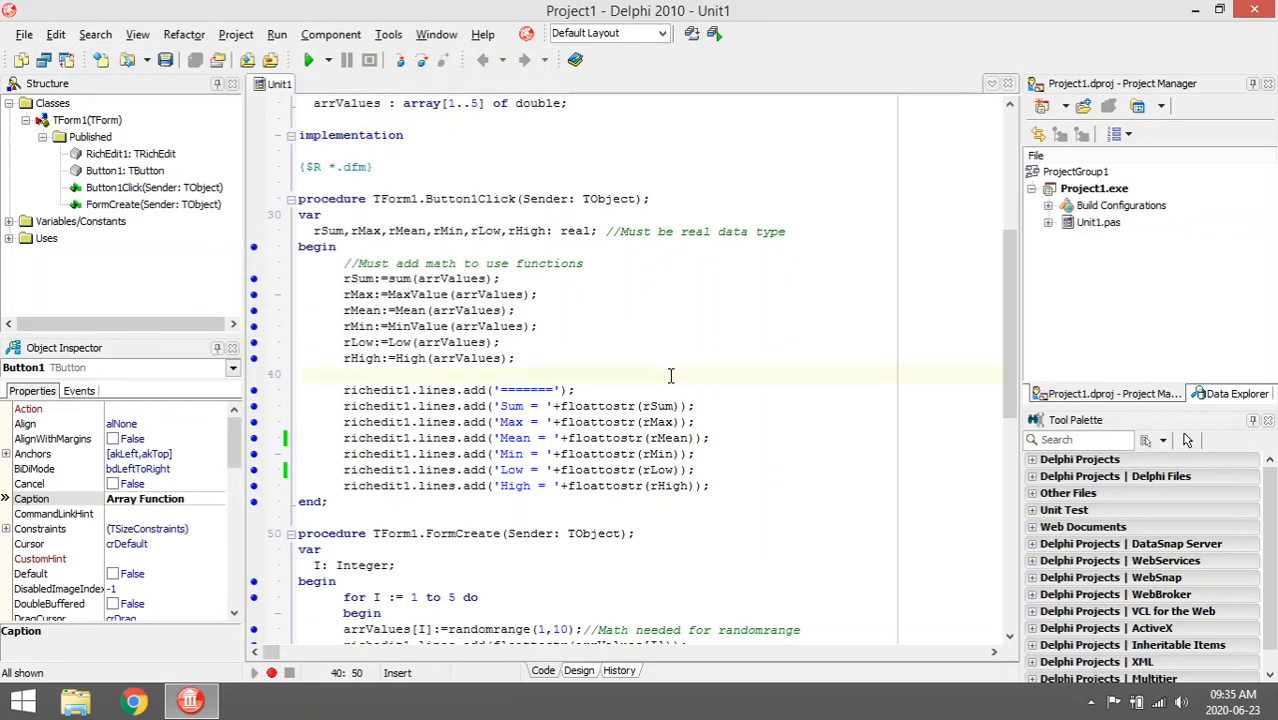